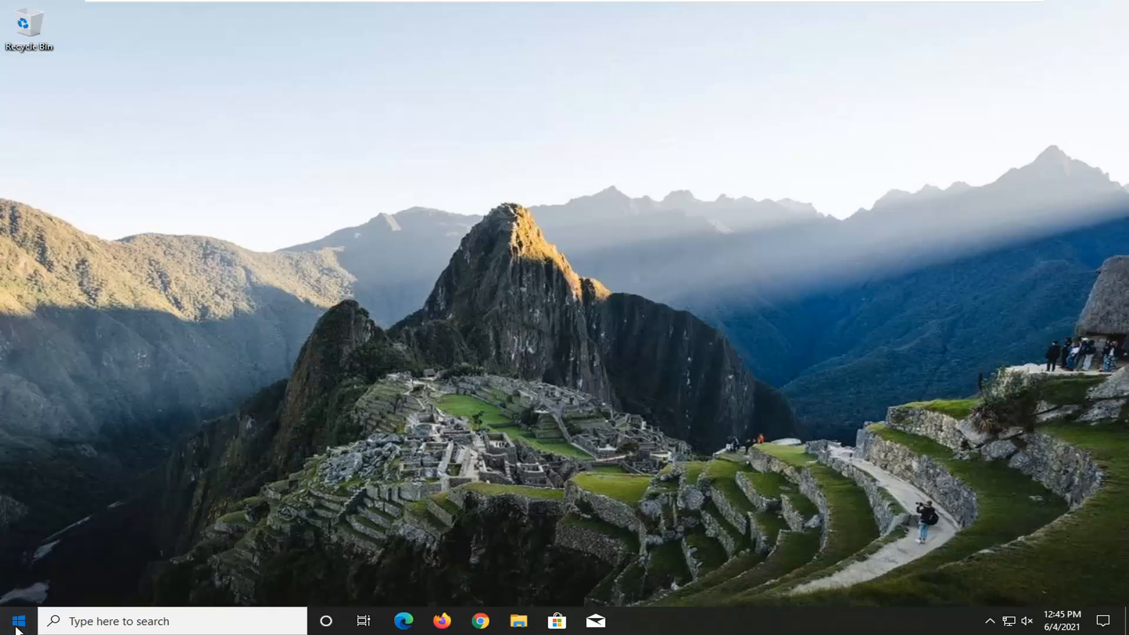
# Search 'service' from the taskbar and open the Services app.
pyautogui.write('service')
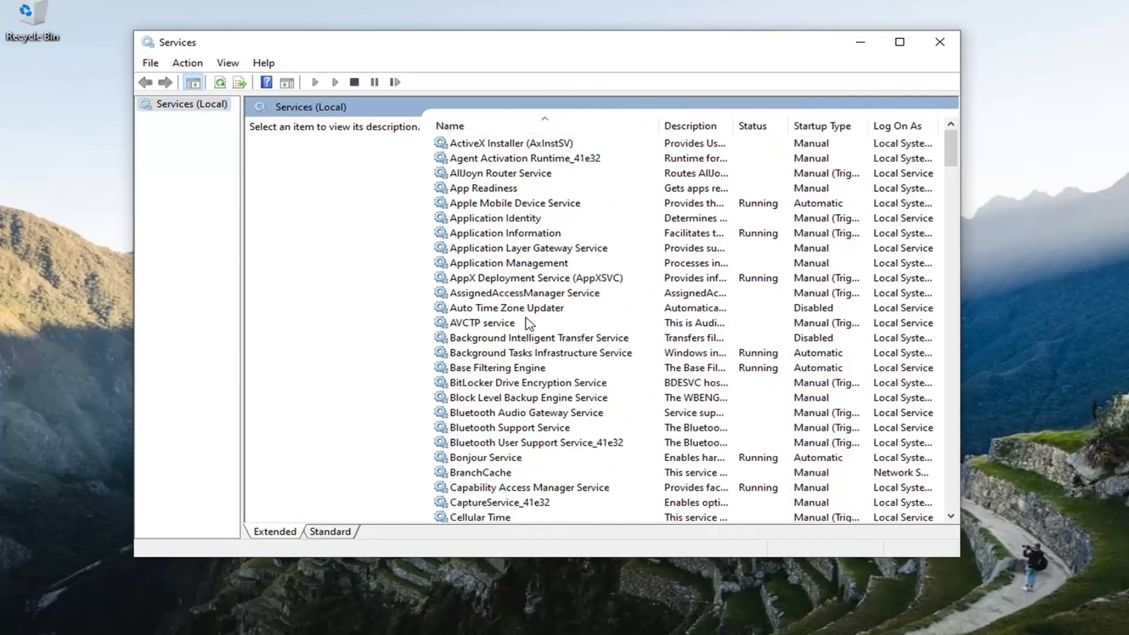
pyautogui.moveTo(535, 413)
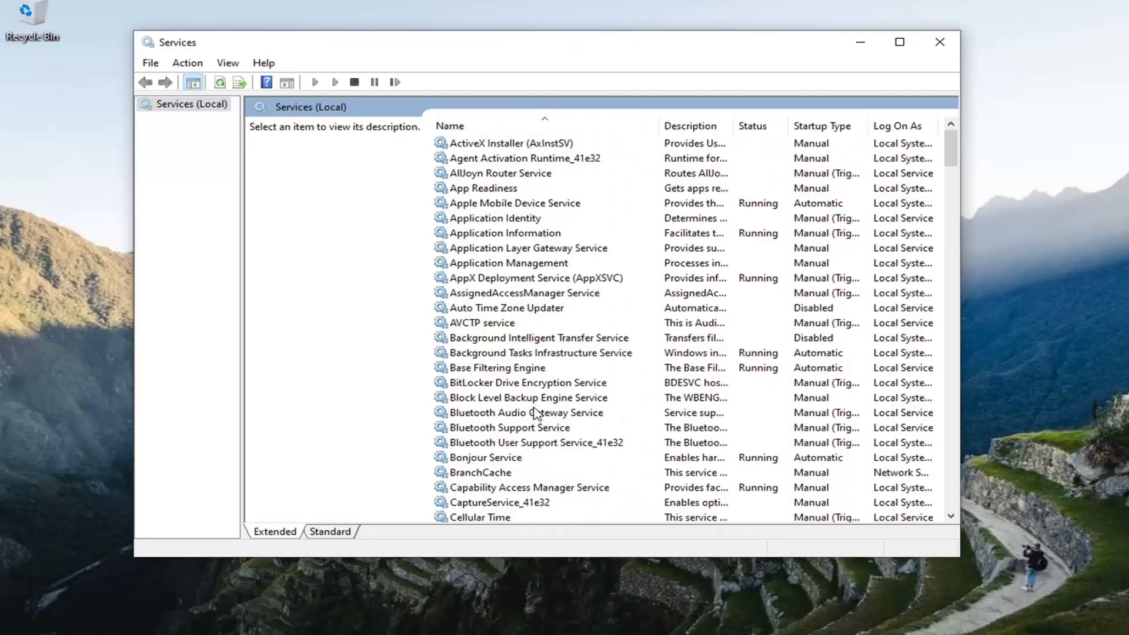
# Stop Diagnostic Service Host with startup type Disabled and save its properties.
pyautogui.click(529, 382)
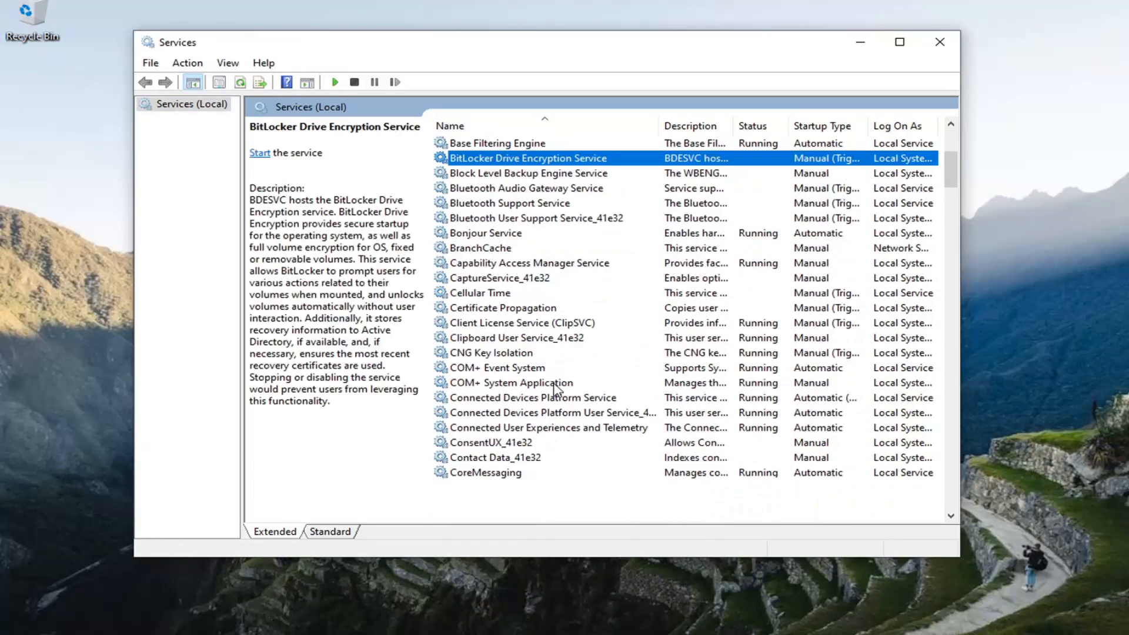
pyautogui.scroll(-3)
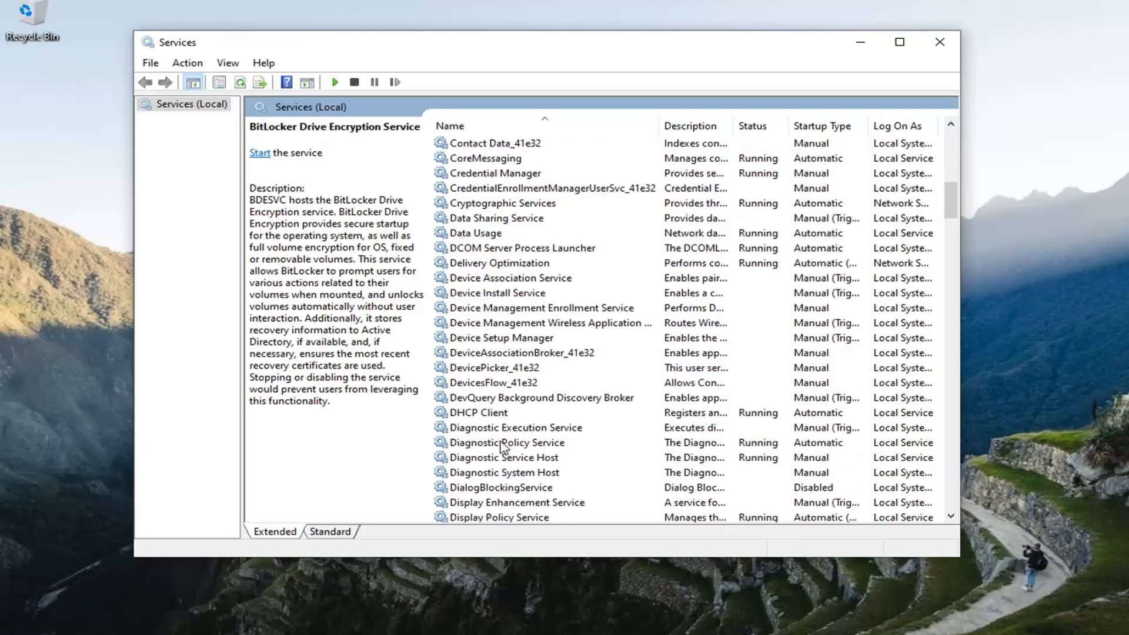
pyautogui.doubleClick(504, 457)
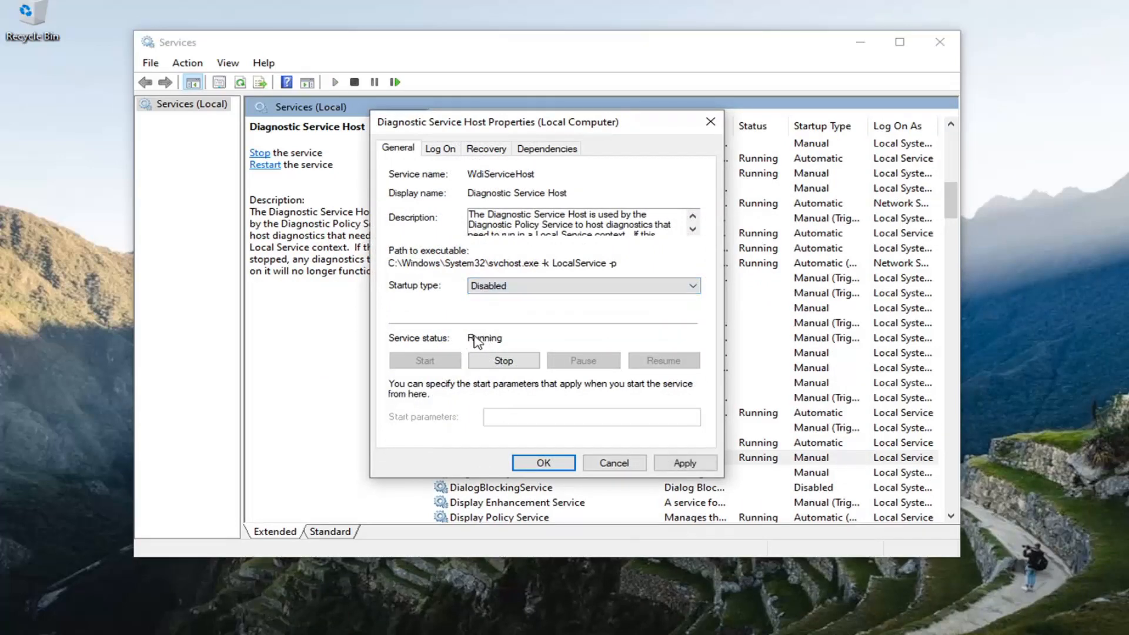
pyautogui.click(504, 360)
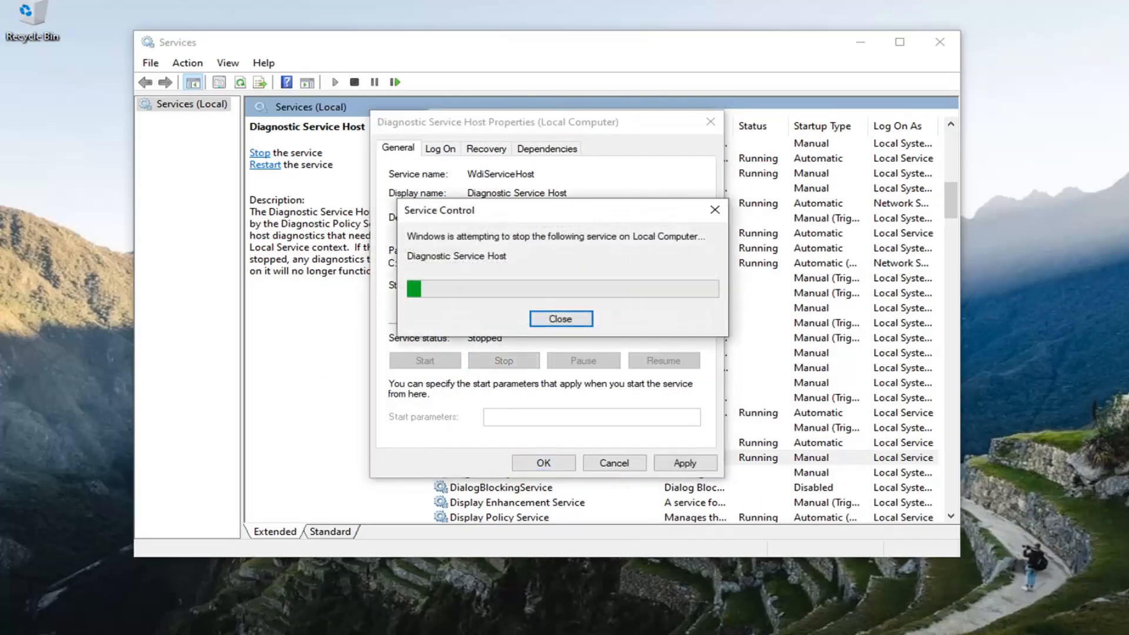
pyautogui.click(560, 318)
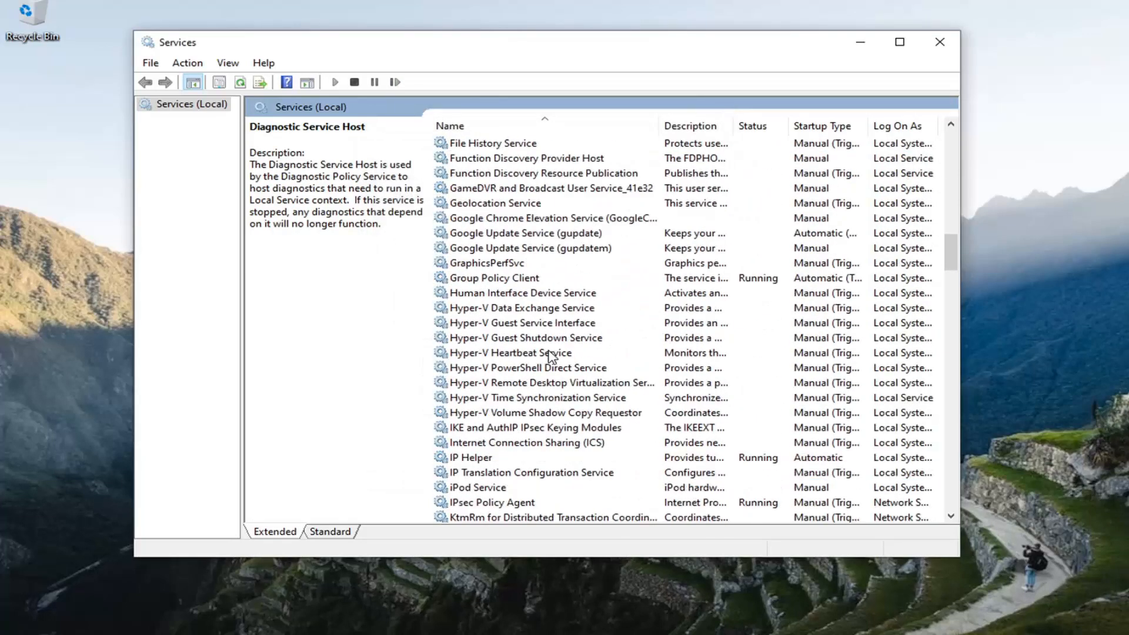
# Set SysMain's startup type to Disabled, stop it, and apply the change.
pyautogui.scroll(-3)
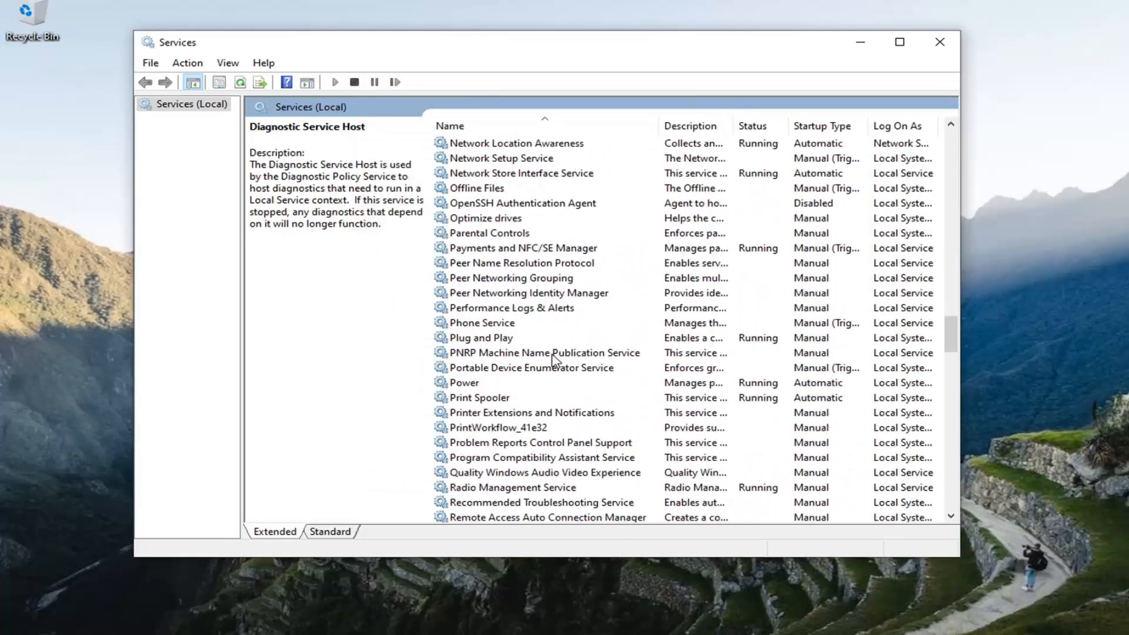
pyautogui.scroll(-3)
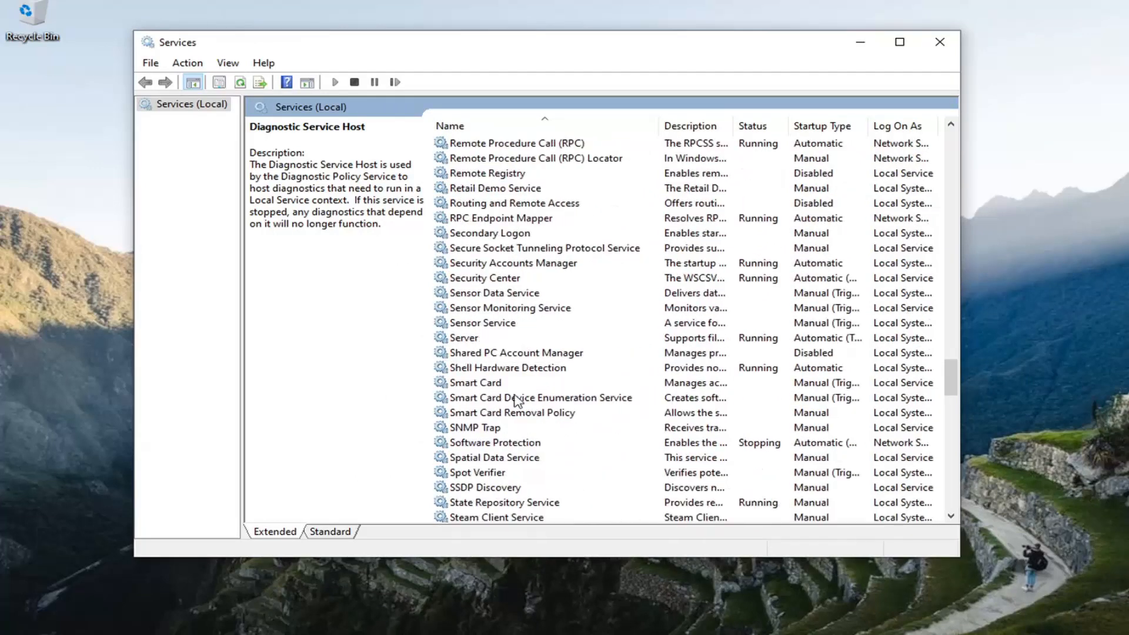
pyautogui.scroll(-3)
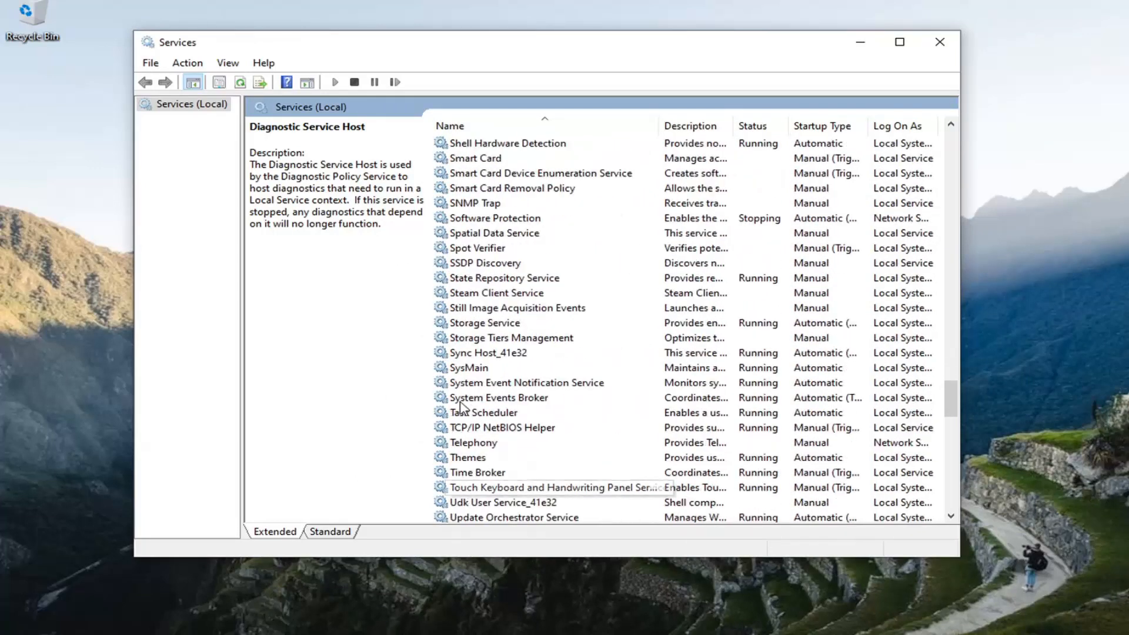
pyautogui.doubleClick(471, 367)
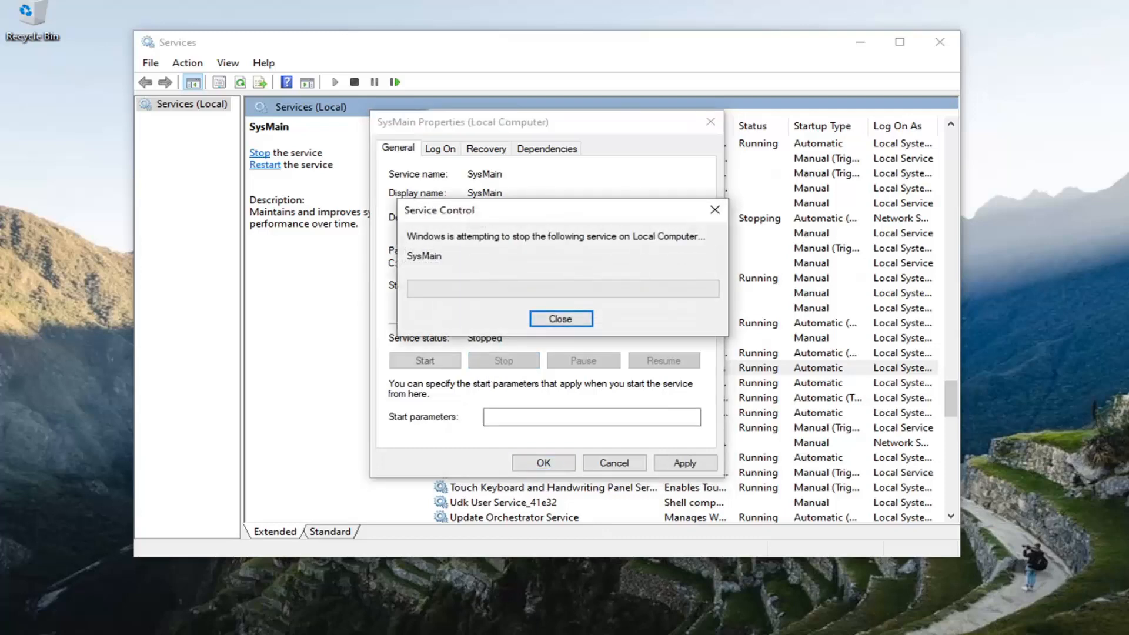
pyautogui.click(561, 318)
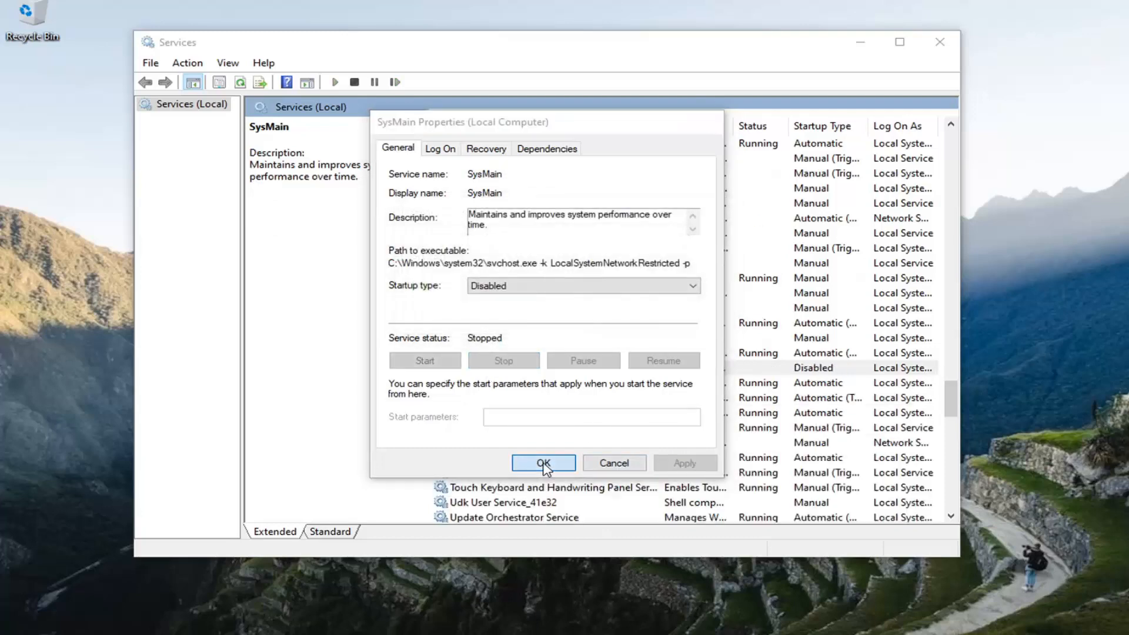
pyautogui.click(543, 462)
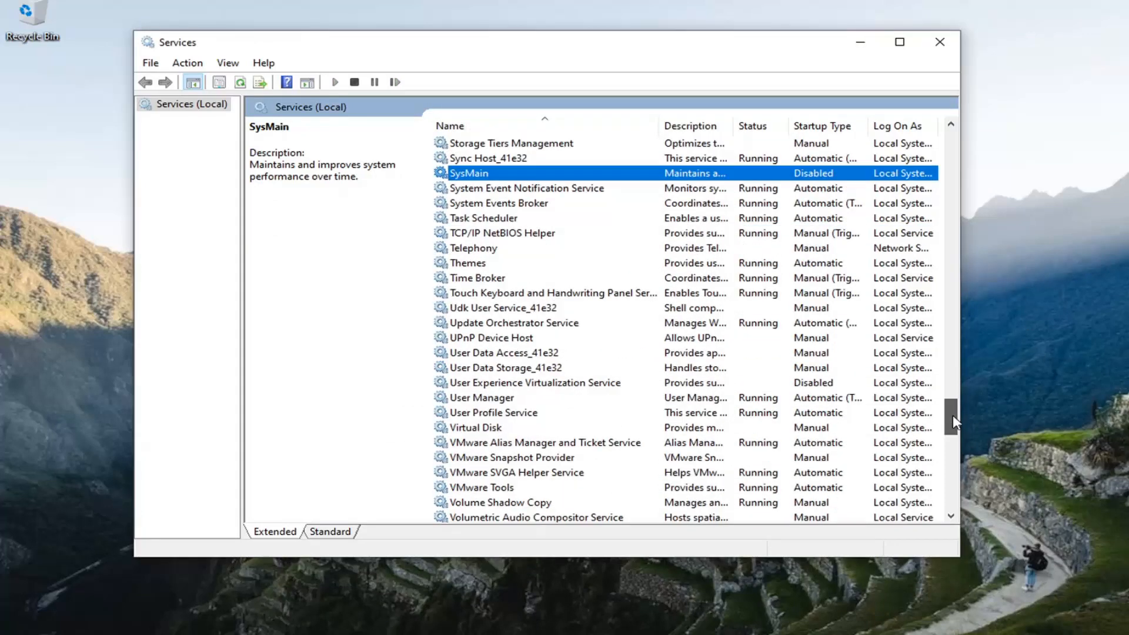
pyautogui.scroll(-3)
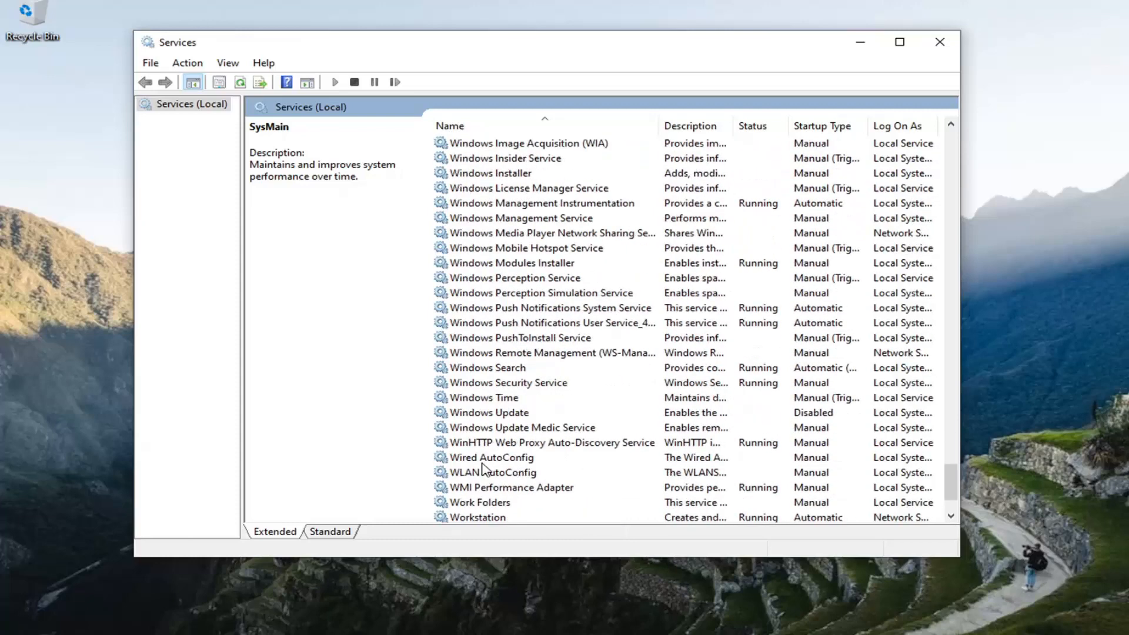
# Set Windows Update to Automatic startup and confirm Background Tasks Infrastructure Service stays Automatic.
pyautogui.doubleClick(489, 413)
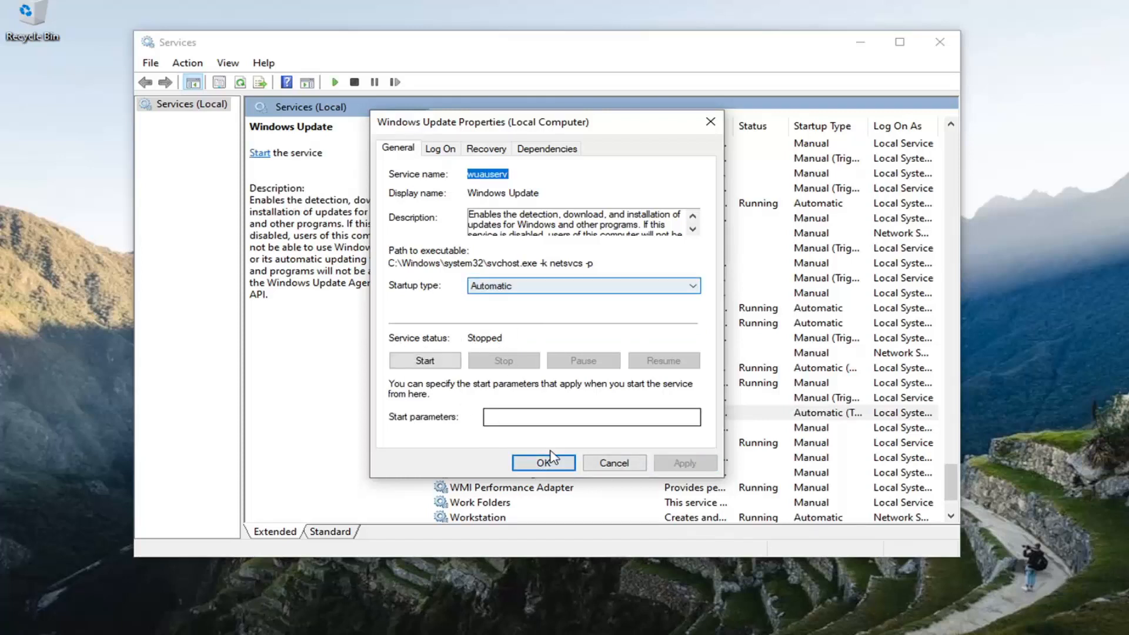
pyautogui.click(543, 463)
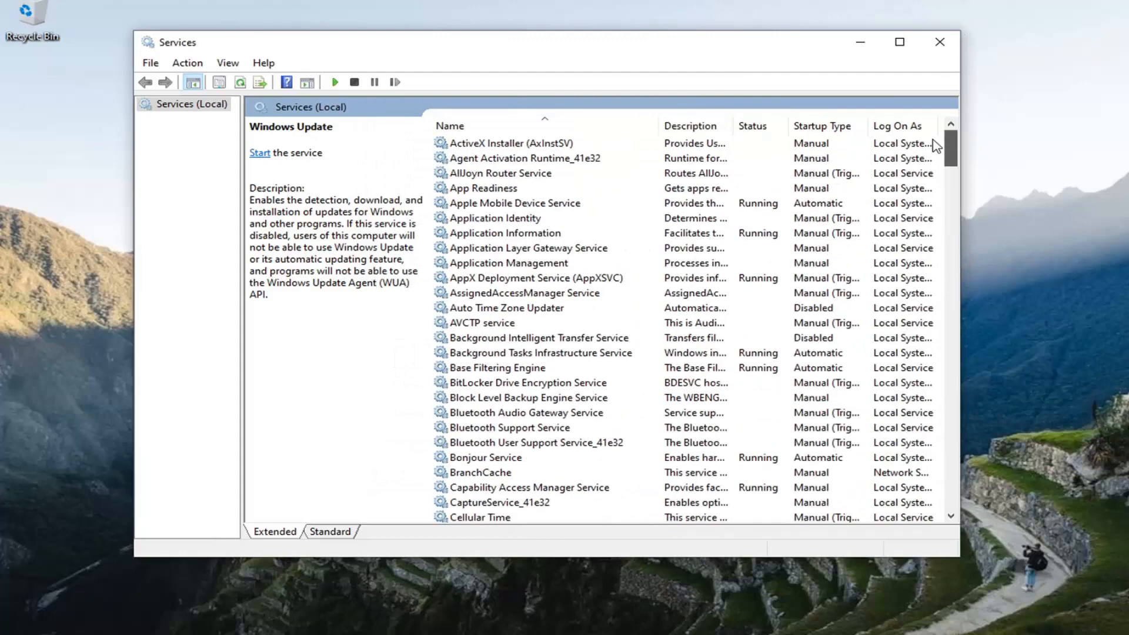
pyautogui.click(540, 352)
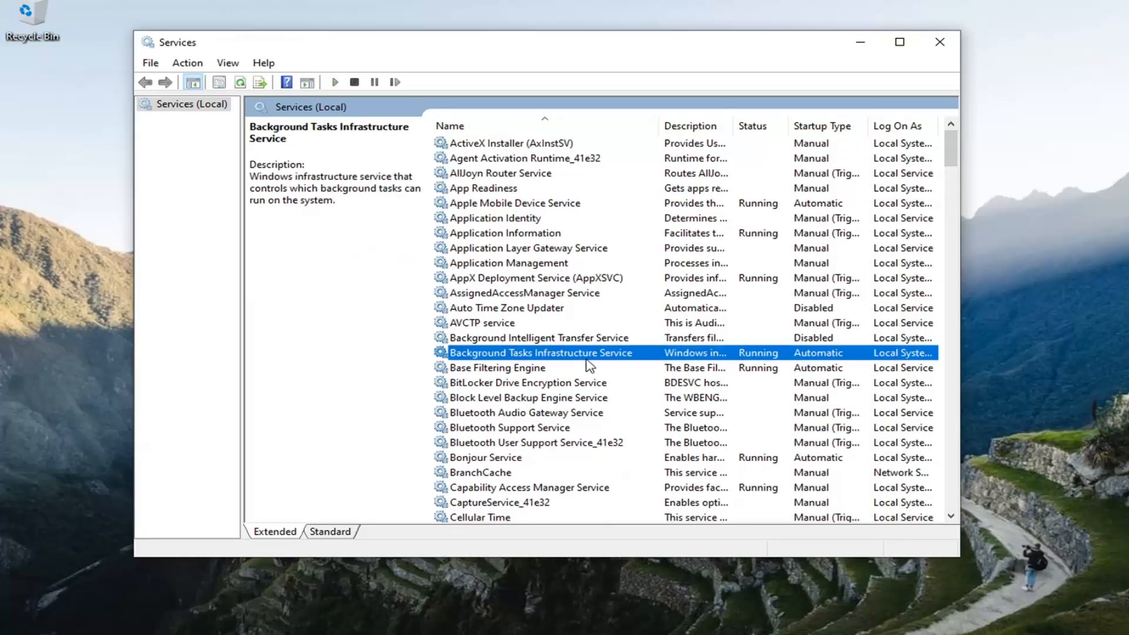
pyautogui.doubleClick(540, 352)
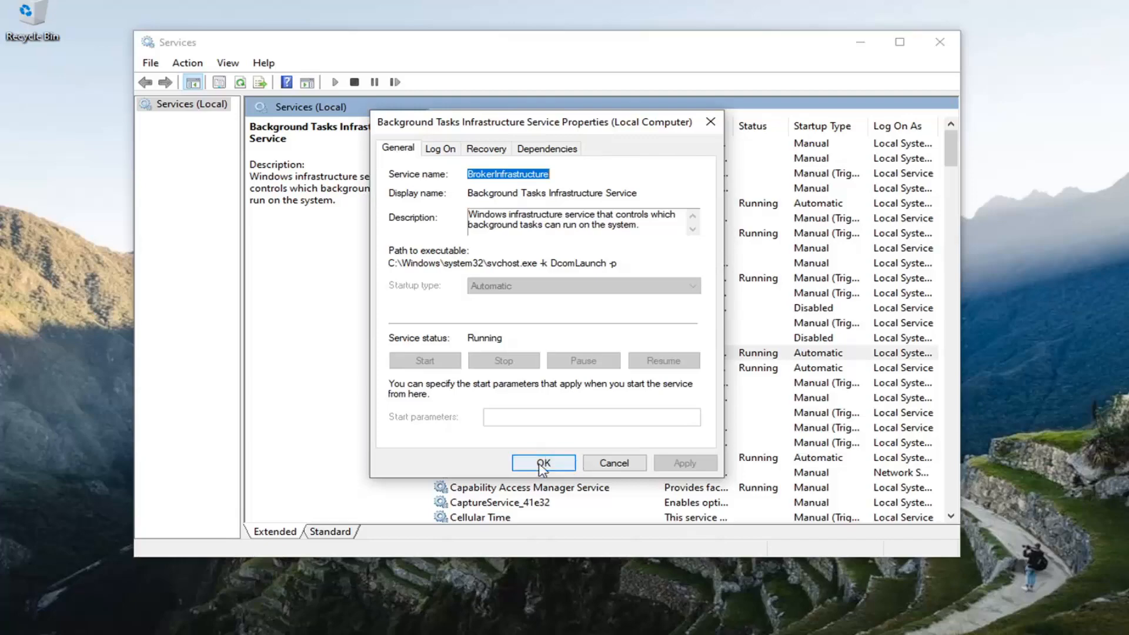
pyautogui.click(542, 462)
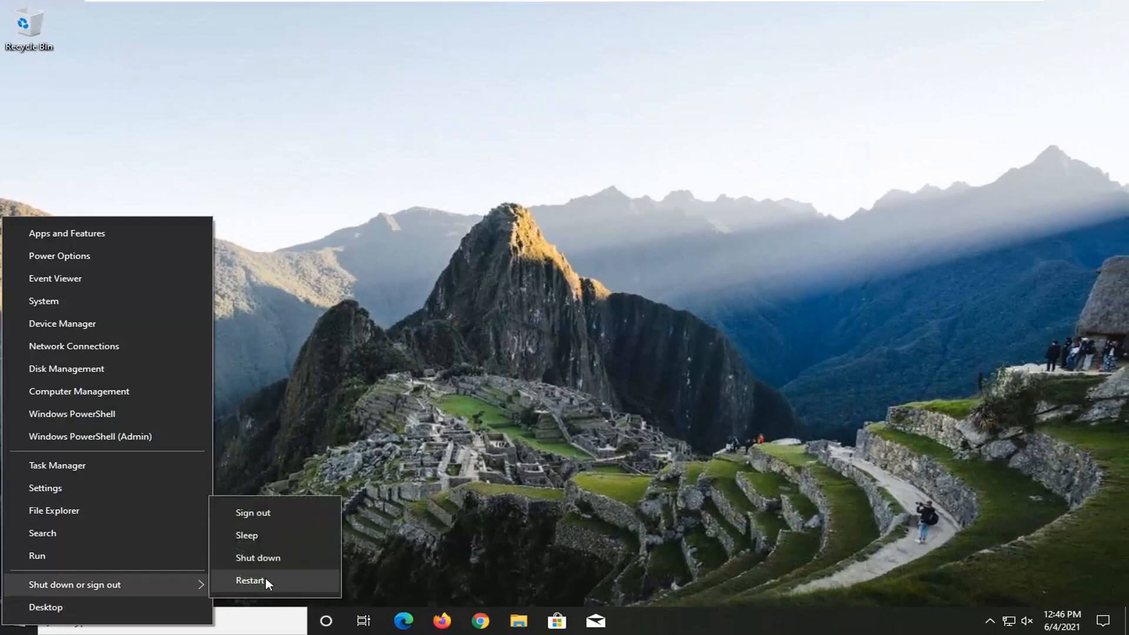
# Restart Windows and sign back in at the lock screen.
pyautogui.click(250, 581)
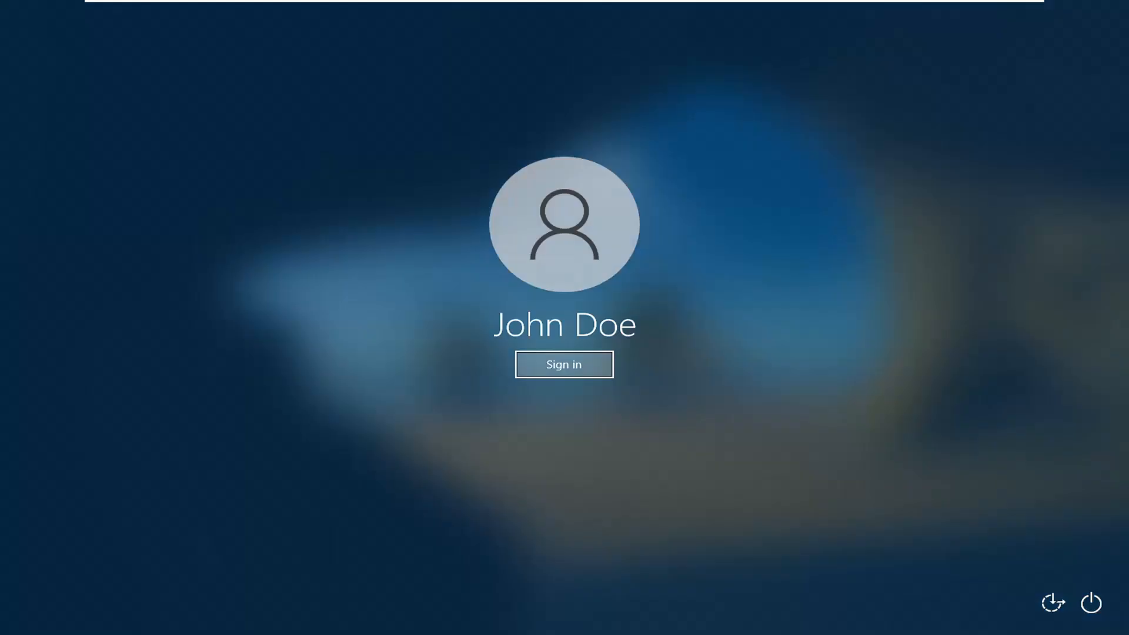
pyautogui.click(564, 363)
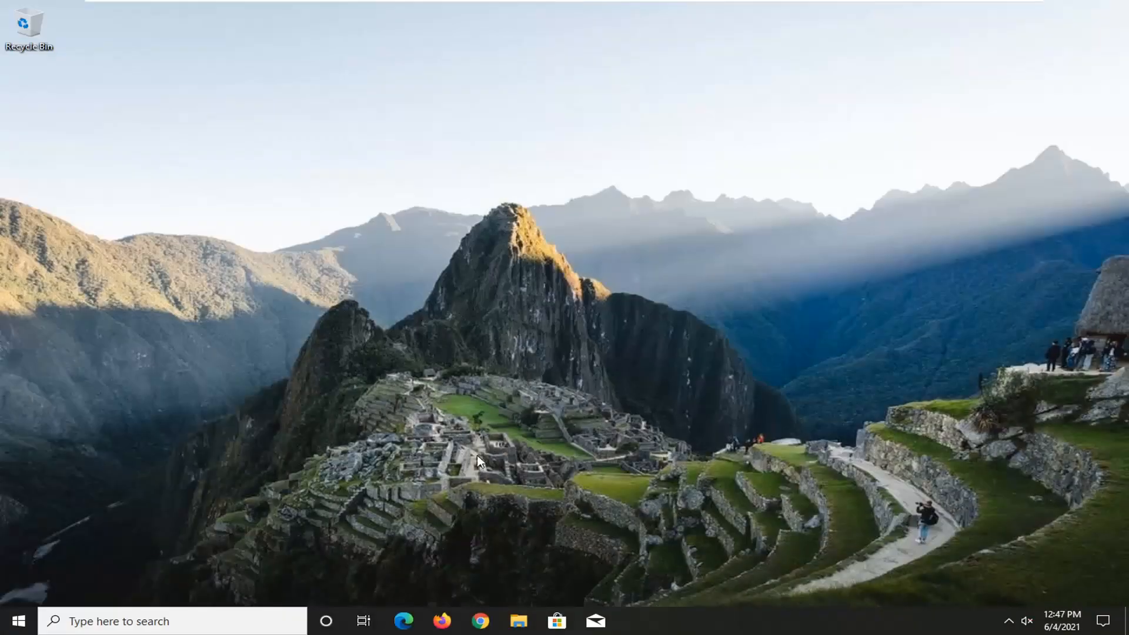
# Search 'troubleshoot' from Start and open Troubleshoot settings.
pyautogui.click(13, 622)
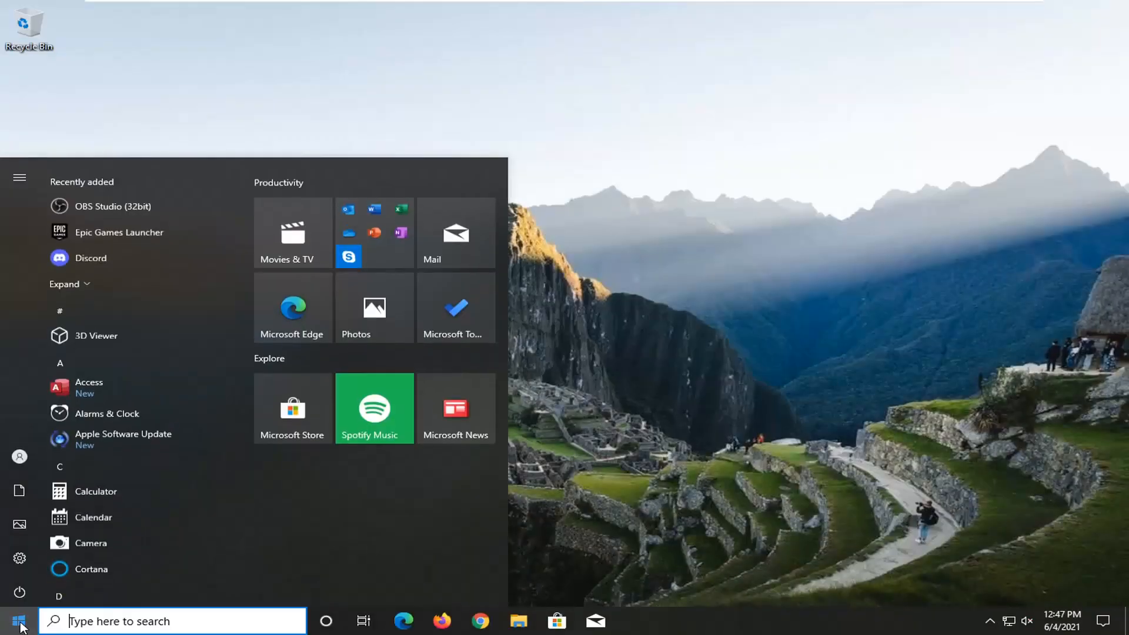
pyautogui.write('troubleshoot')
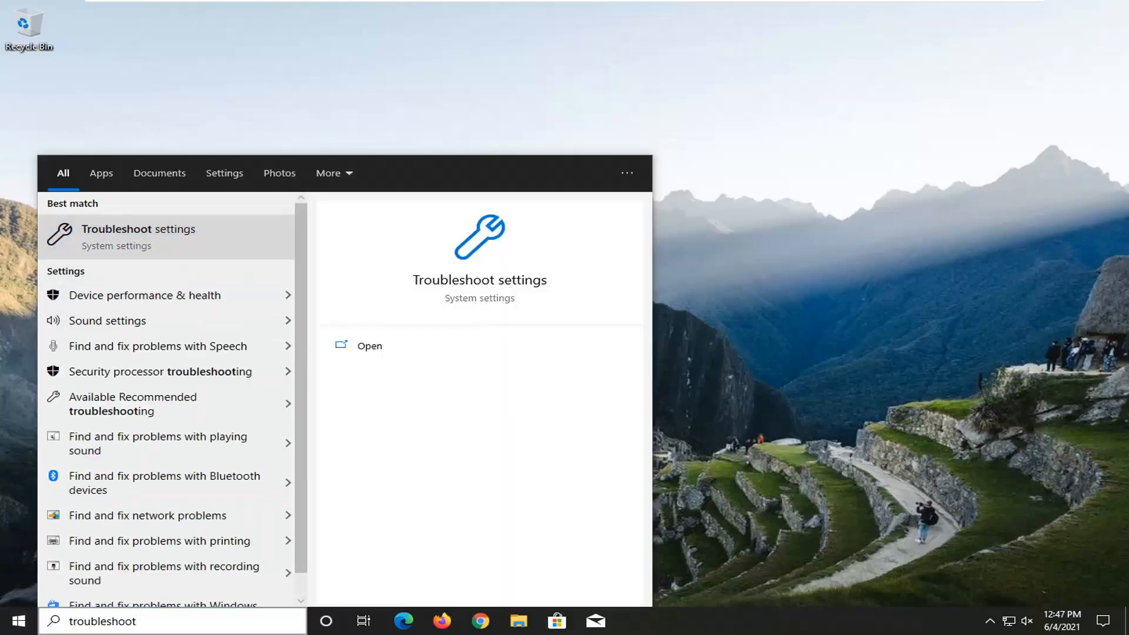
pyautogui.click(369, 345)
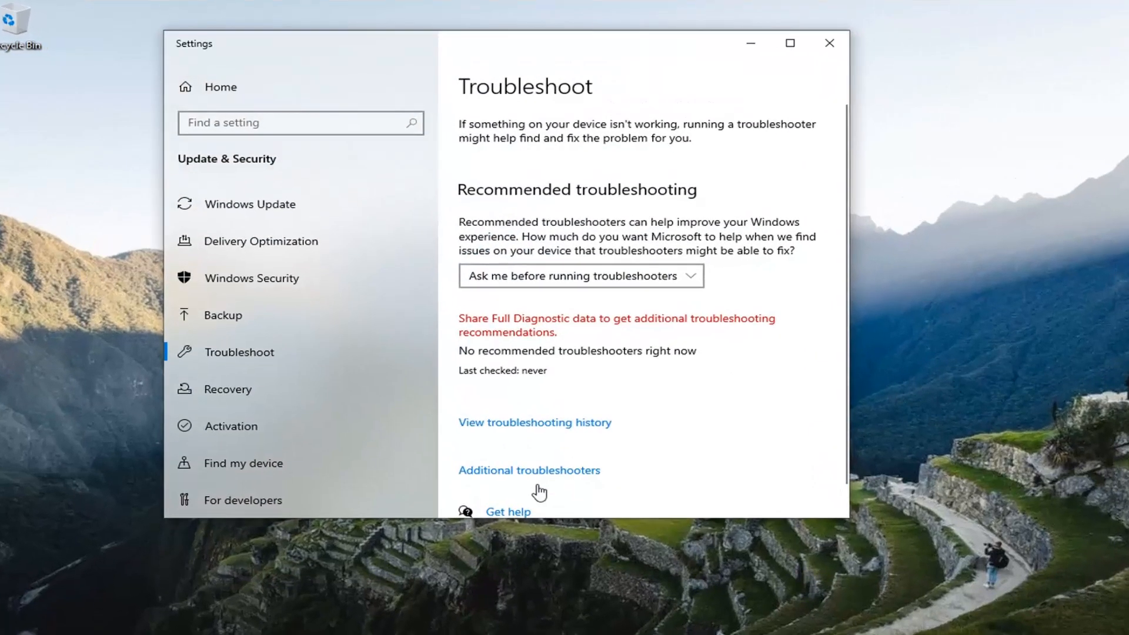
# Run the Windows Update troubleshooter from the Additional troubleshooters list.
pyautogui.click(529, 470)
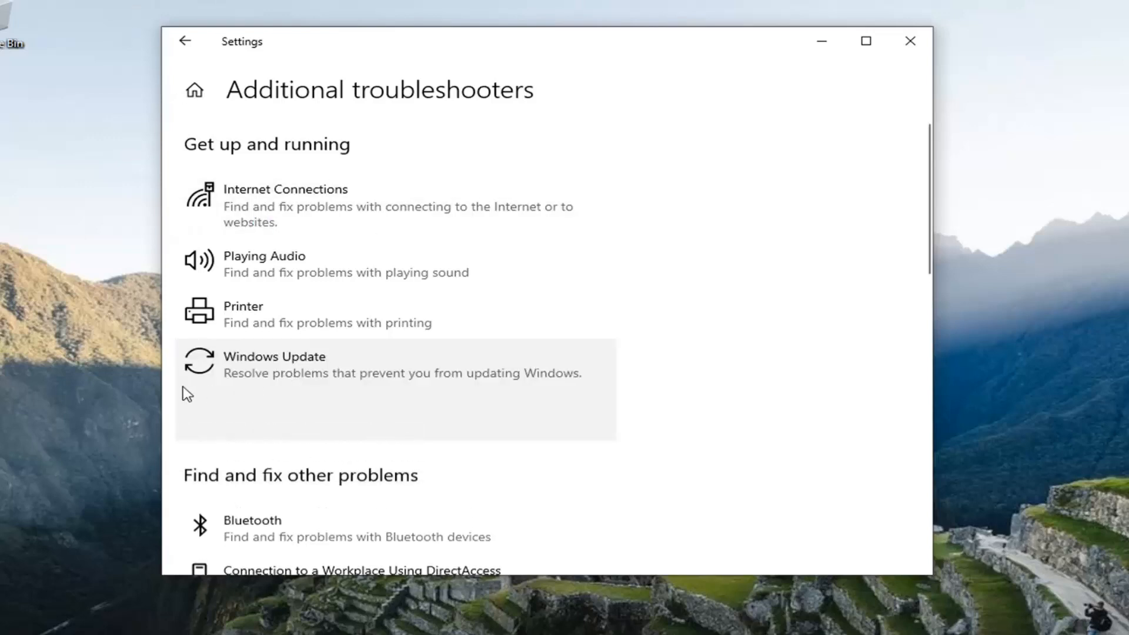
pyautogui.click(395, 364)
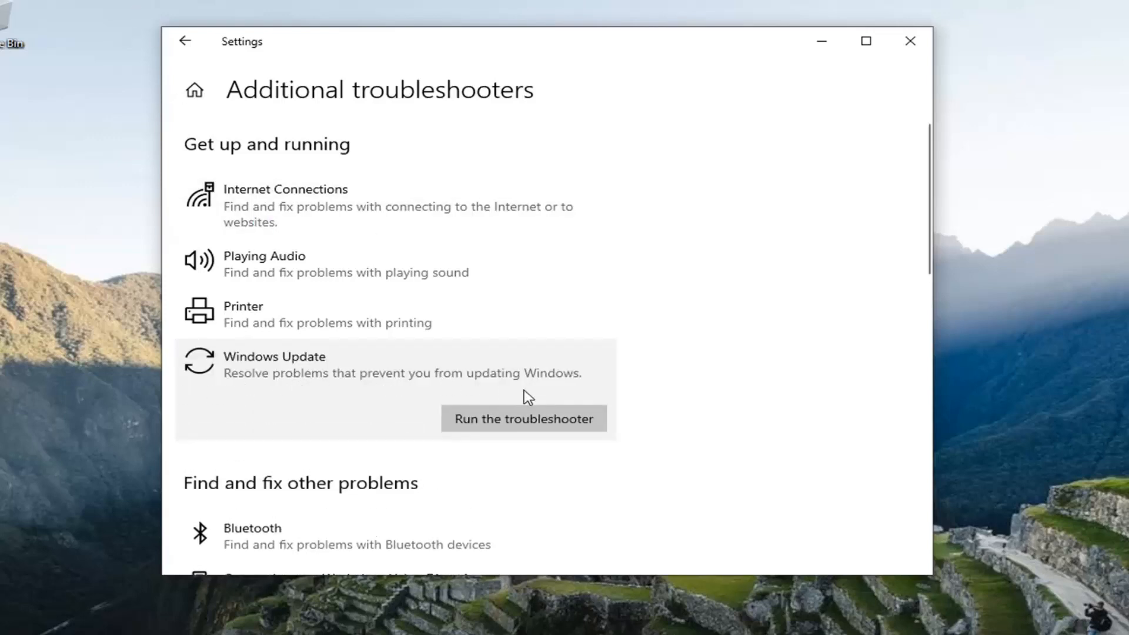
pyautogui.click(524, 418)
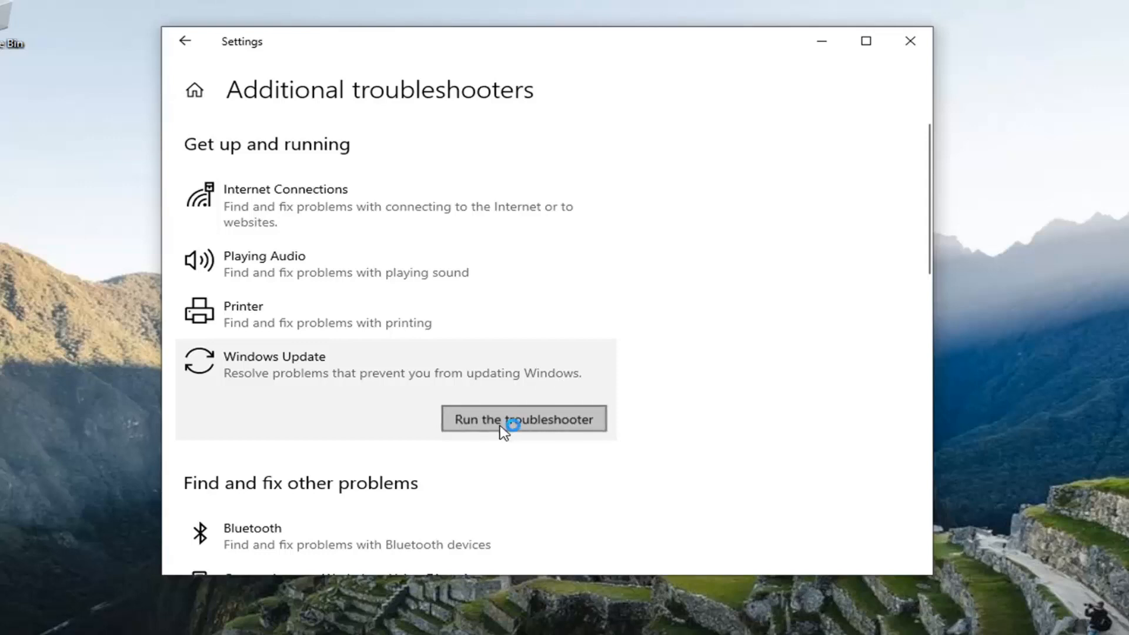
pyautogui.click(523, 419)
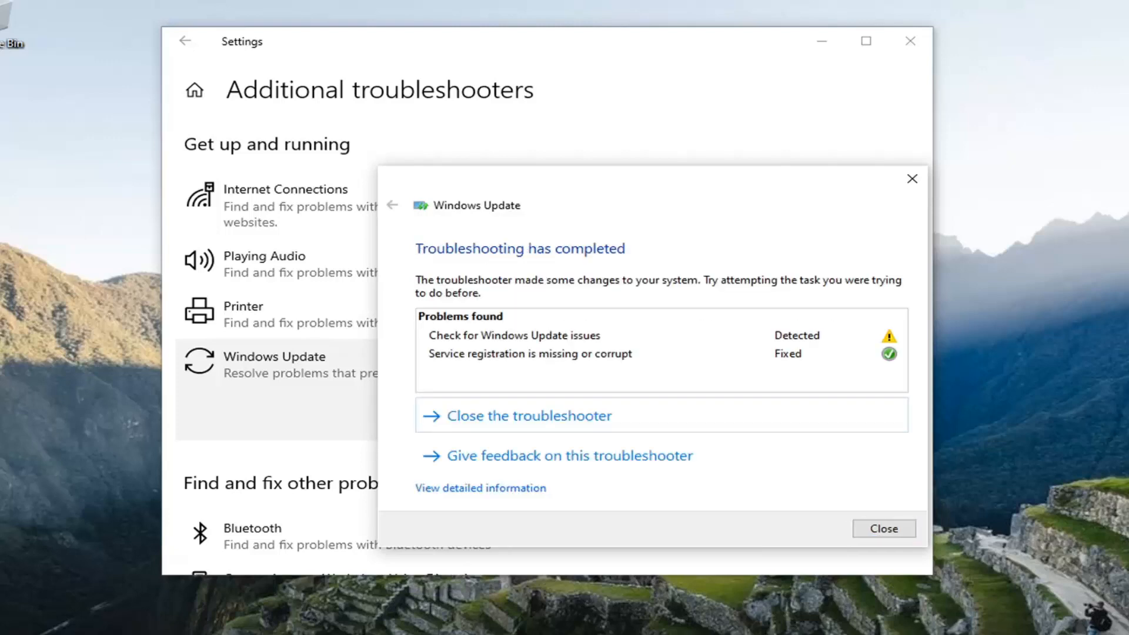
# Close the completed Windows Update troubleshooter report.
pyautogui.click(883, 528)
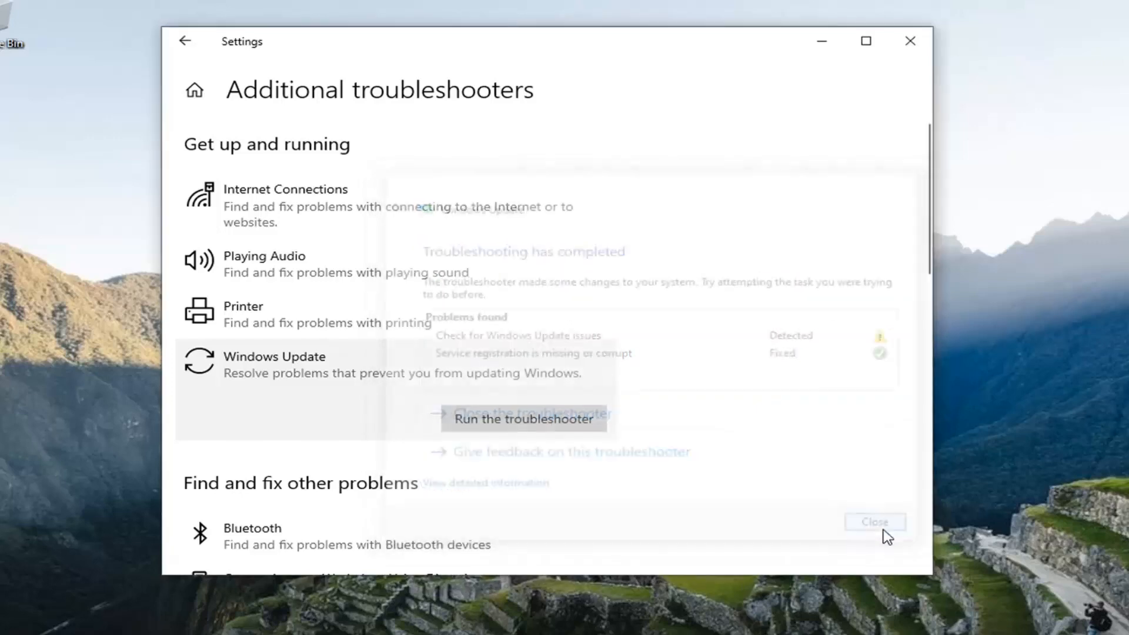